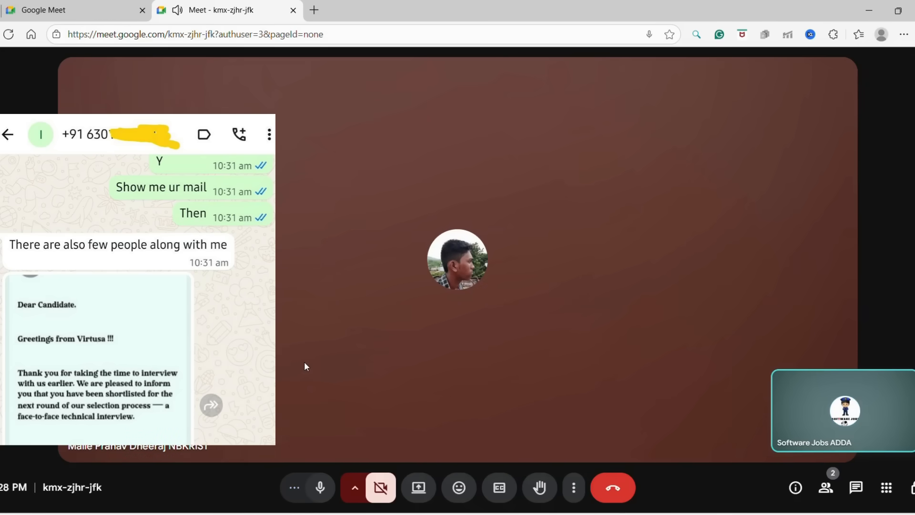
pyautogui.moveTo(830, 327)
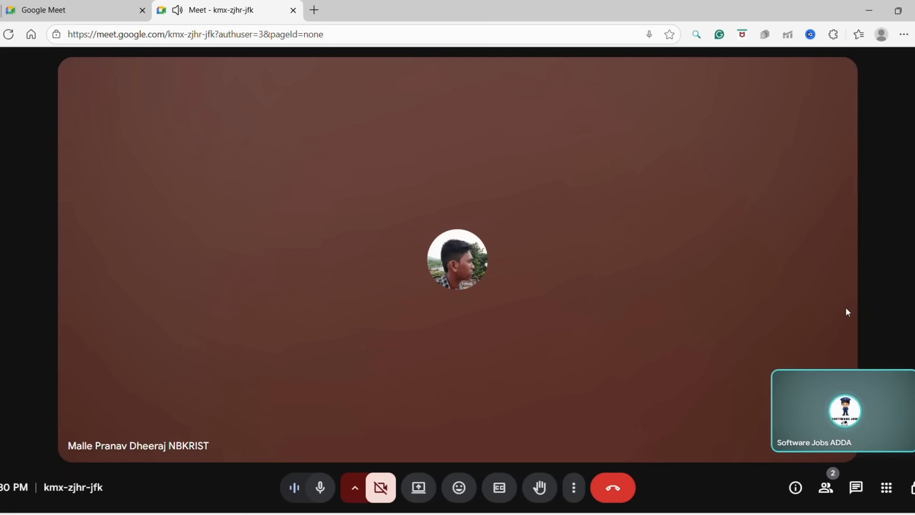
pyautogui.moveTo(672, 270)
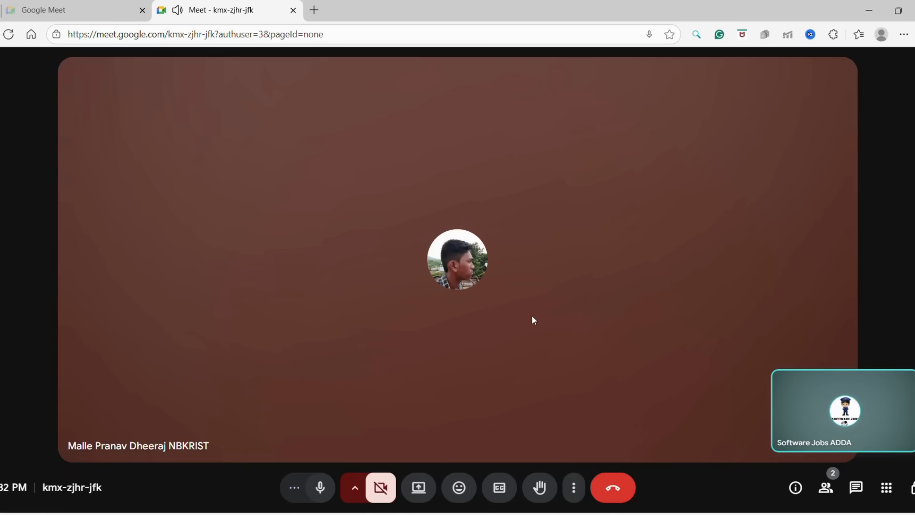
pyautogui.moveTo(366, 324)
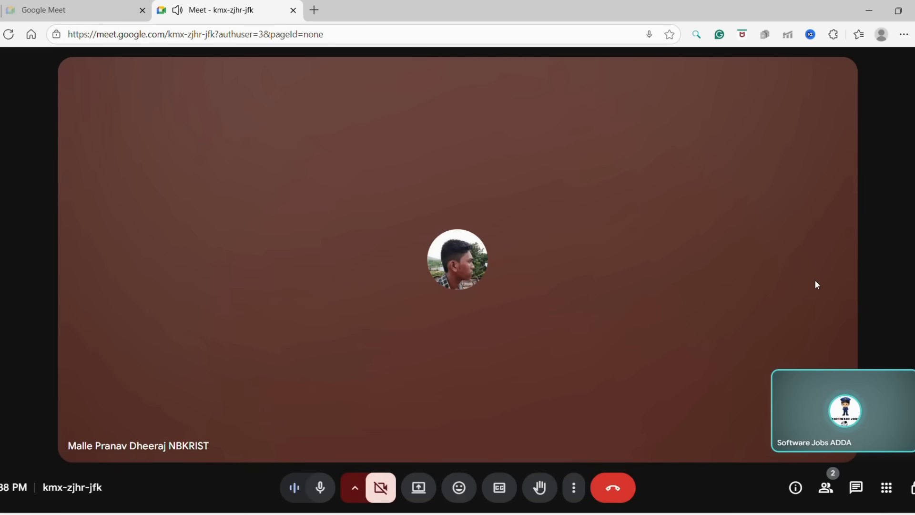
pyautogui.moveTo(799, 217)
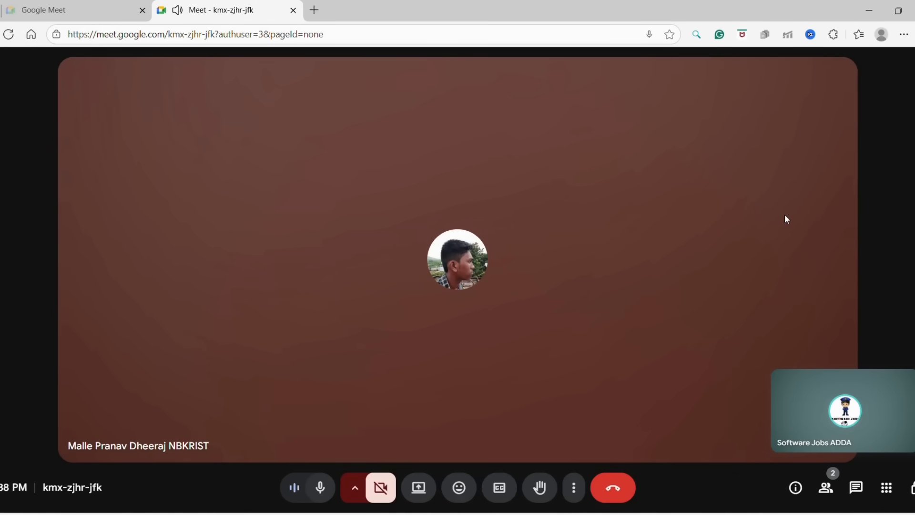
pyautogui.moveTo(786, 200)
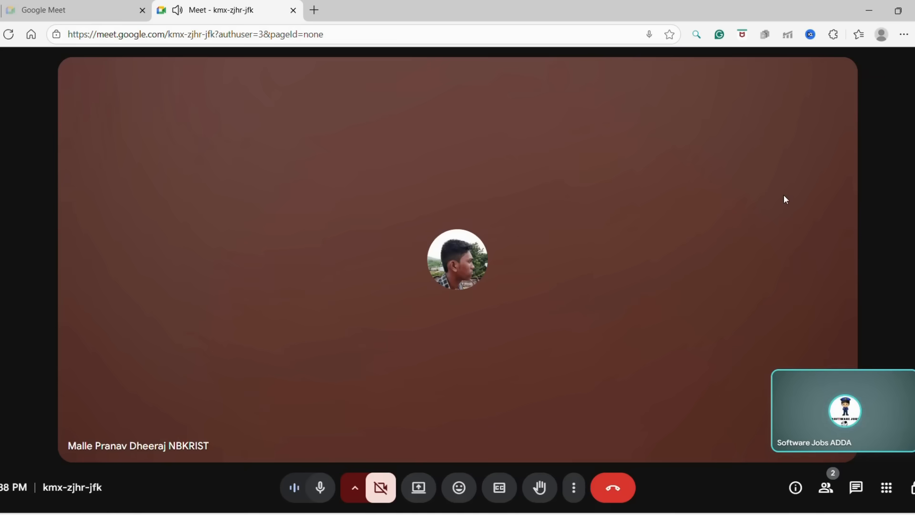
pyautogui.moveTo(804, 187)
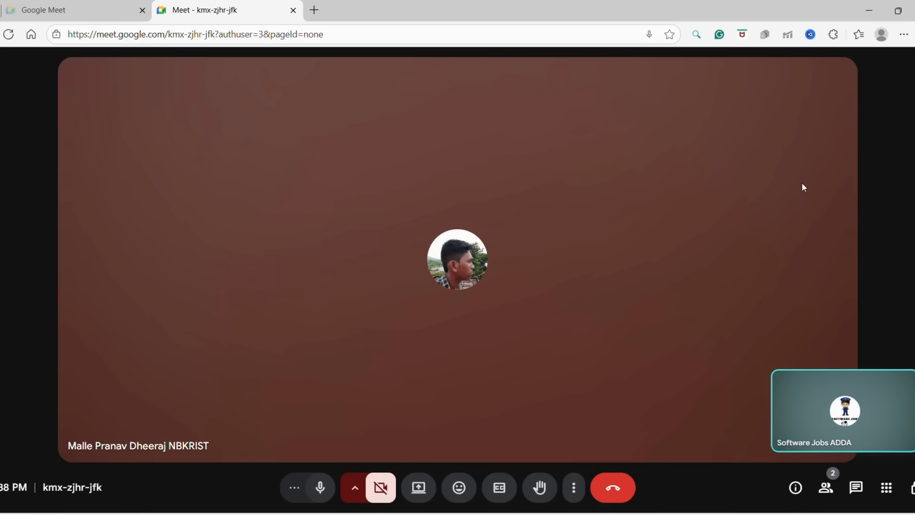